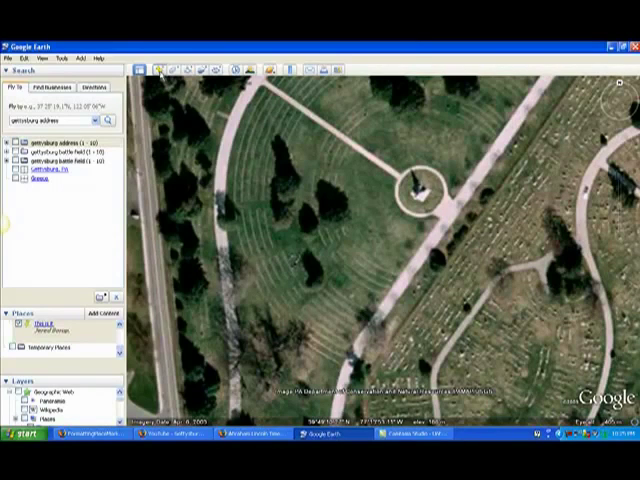
# Add a new placemark over the cemetery grounds with the horse icon
pyautogui.click(204, 72)
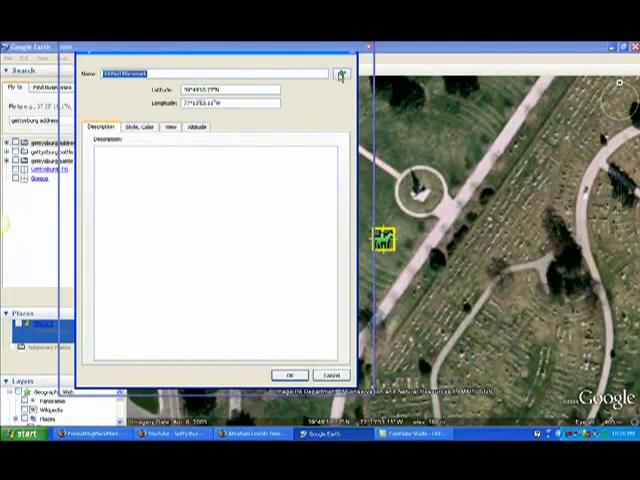
pyautogui.click(340, 74)
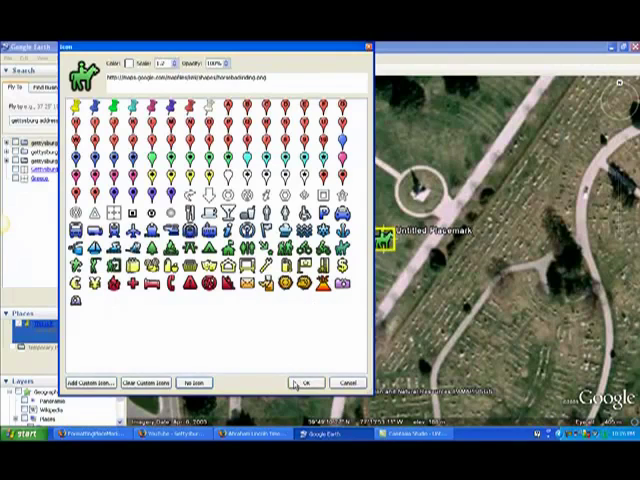
pyautogui.click(306, 382)
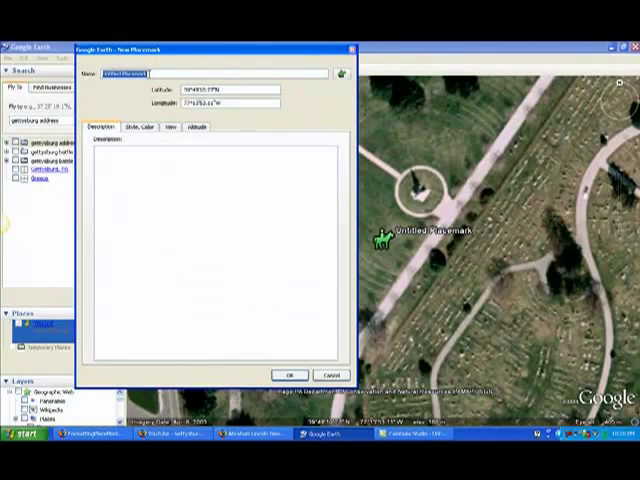
# Name the placemark Gettysburg Address and start a <p> paragraph: "Visit this website and look at a timeline that kids made..."
pyautogui.write('Gettysburg Address')
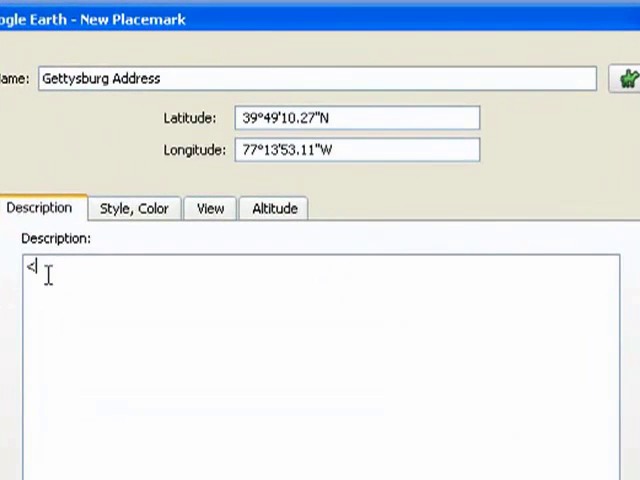
pyautogui.write('<')
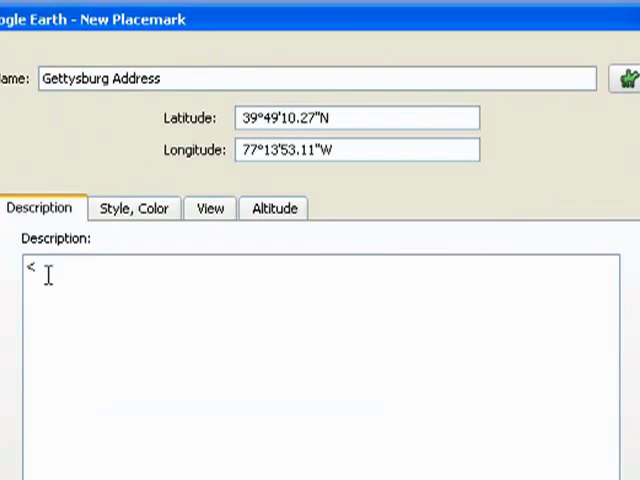
pyautogui.write('p>')
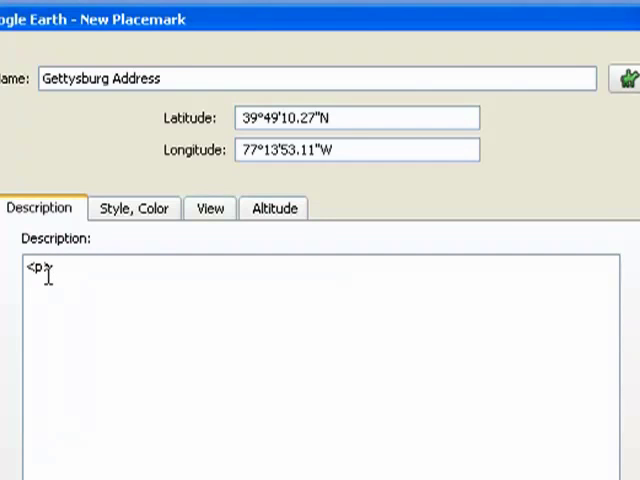
pyautogui.write('W')
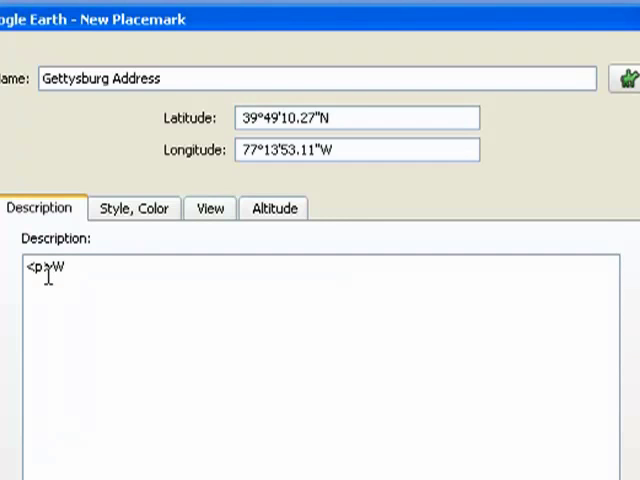
pyautogui.write('Visit this website and look at a timeline that kids made. When you are there click on the pictures to read about it.')
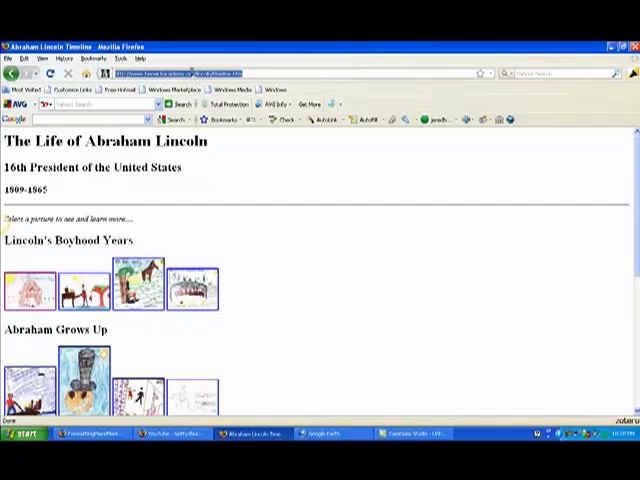
pyautogui.moveTo(306, 362)
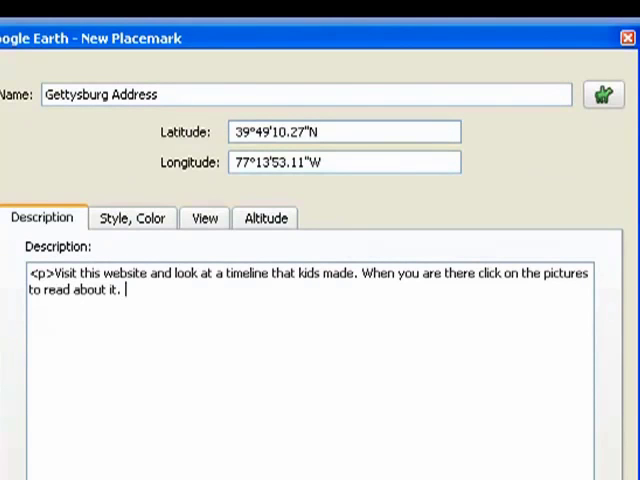
pyautogui.write('<')
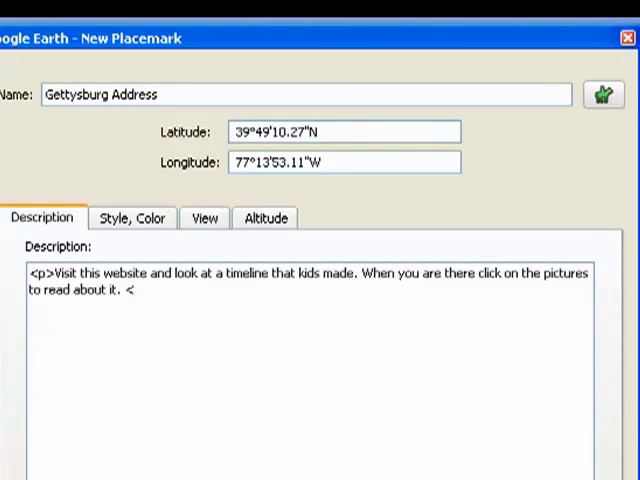
pyautogui.write('a')
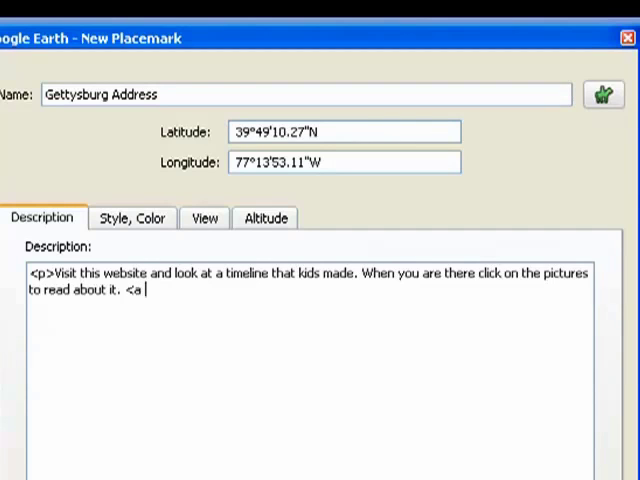
pyautogui.write('href="')
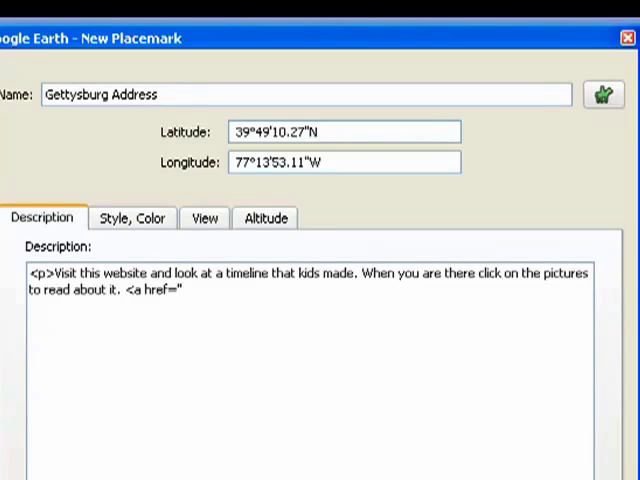
pyautogui.write('http://www.berwickacademy.org/lincoln/timeline.htm">')
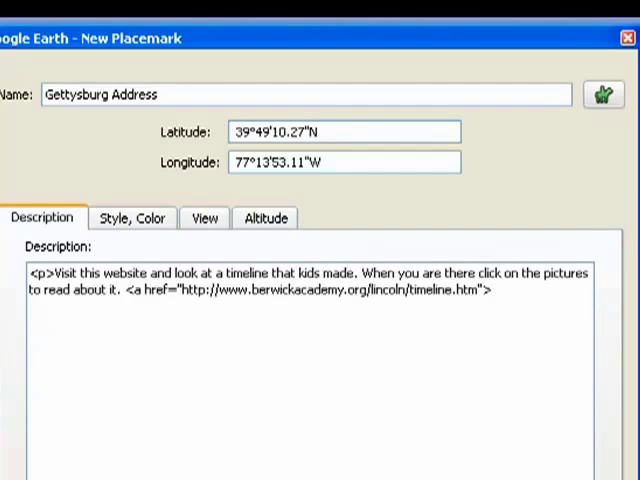
# Label the link "Timeline", fix the typo and close it with </a>
pyautogui.write('Timel')
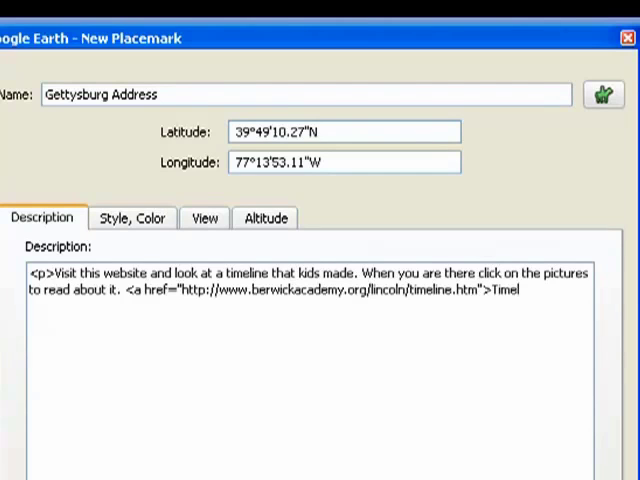
pyautogui.write('ine')
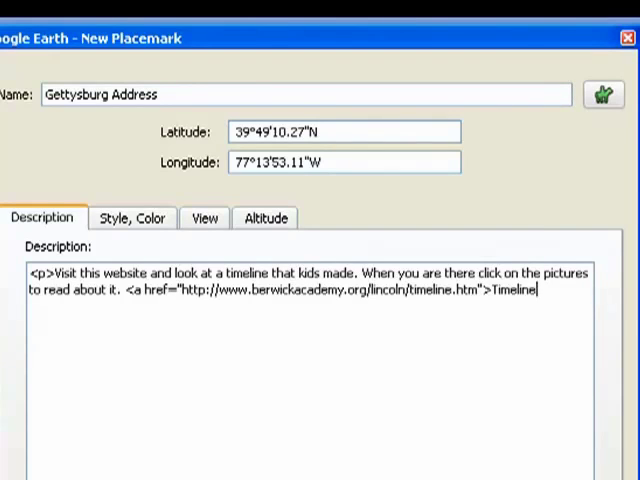
pyautogui.write(',/')
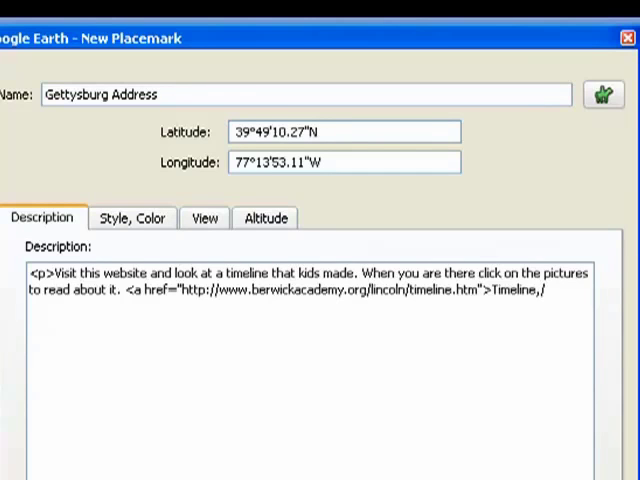
pyautogui.press('BackSpace')
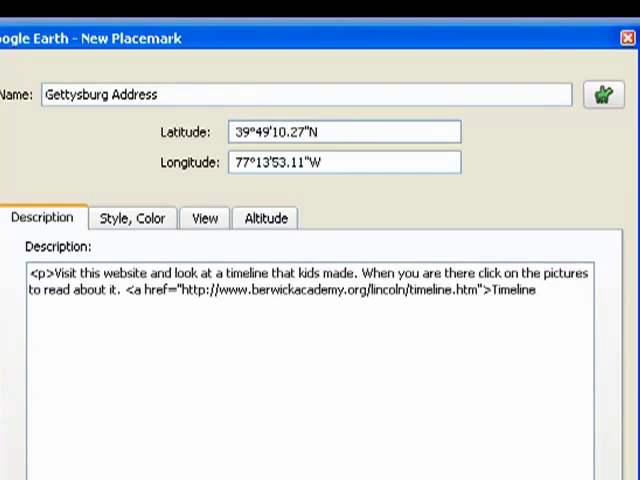
pyautogui.write('<')
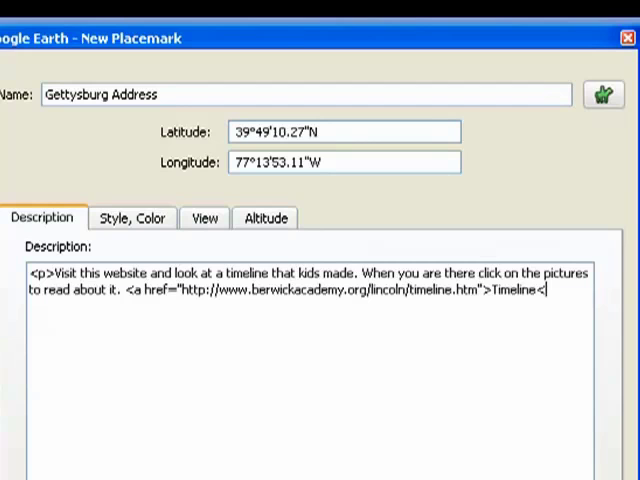
pyautogui.write('/a')
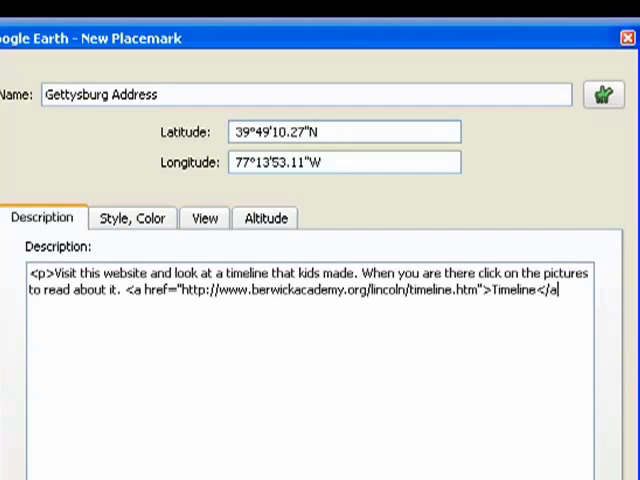
pyautogui.write('>')
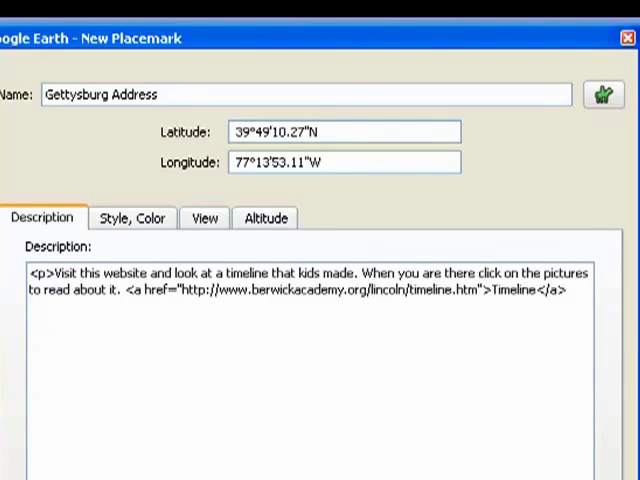
# Add a paragraph "Now watch this video and listen to the Gettysburg Address" and begin the question paragraph
pyautogui.write('<p>')
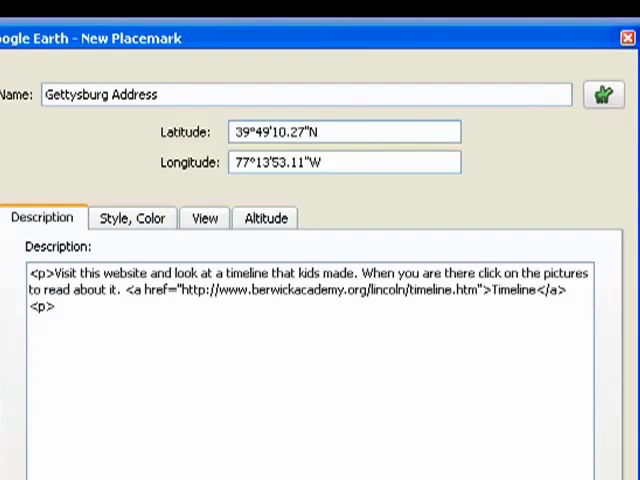
pyautogui.write('Now watch this video and listen to the Gettysburg Address<')
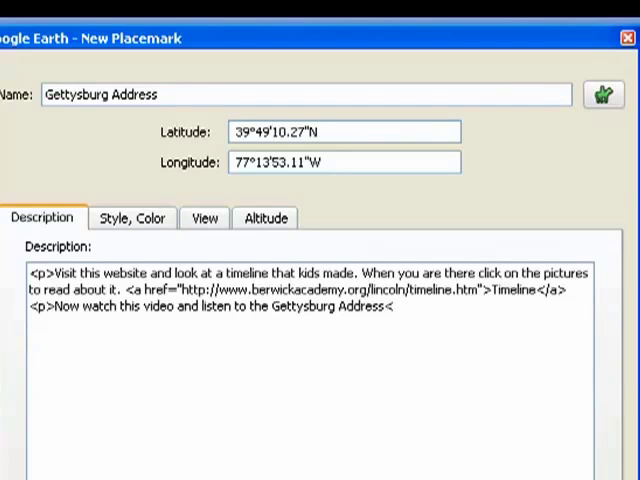
pyautogui.write('p>')
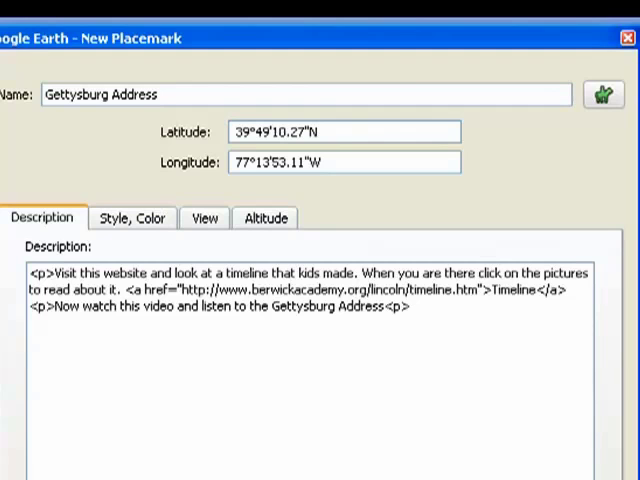
pyautogui.write('<')
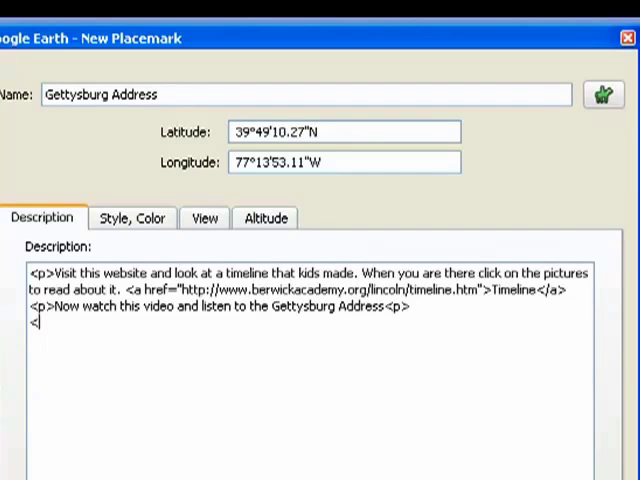
pyautogui.write('p>When')
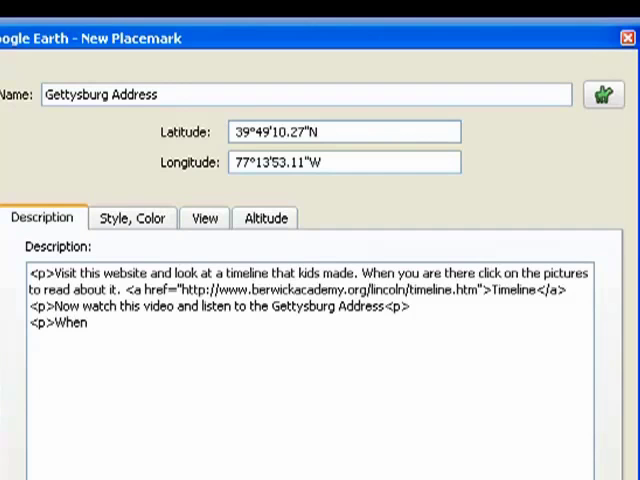
pyautogui.write('you are done answer t')
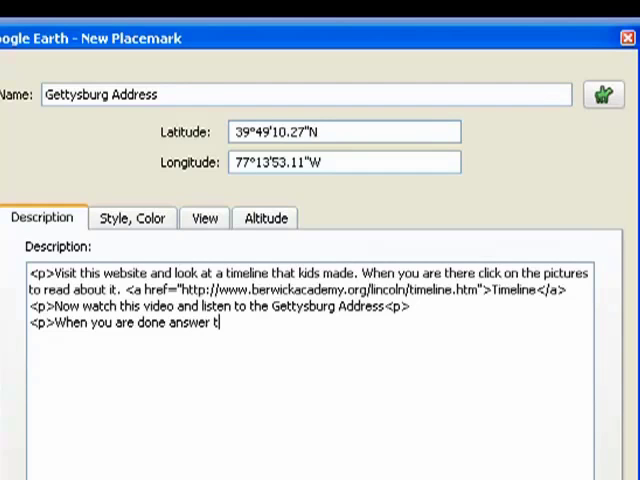
pyautogui.write('his ques')
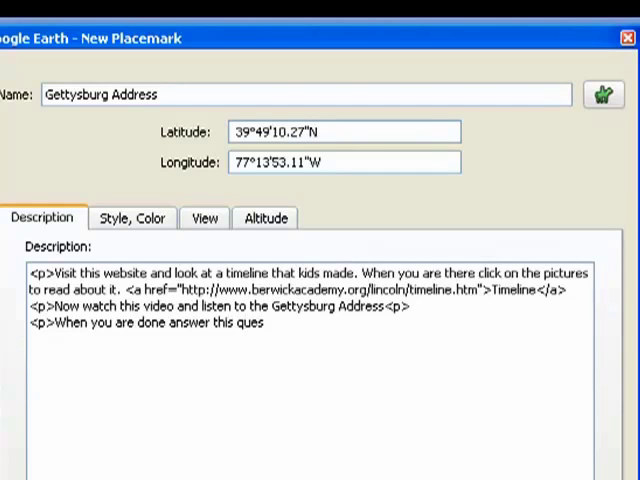
pyautogui.write('tion:')
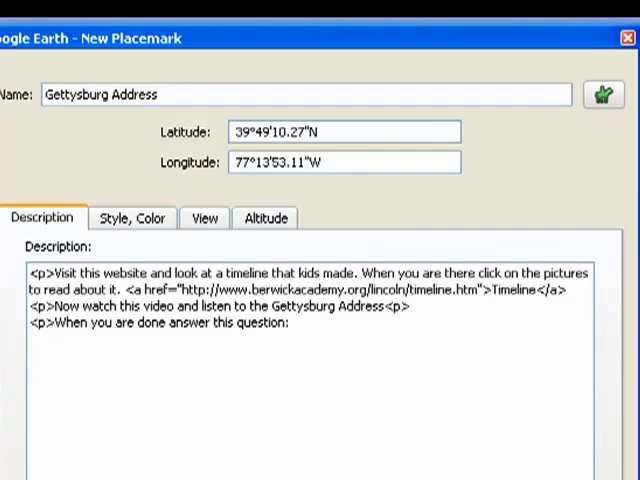
# Write the italic question about Lincoln's "all men are created equal" wrapped in <i></i> tags
pyautogui.write('<')
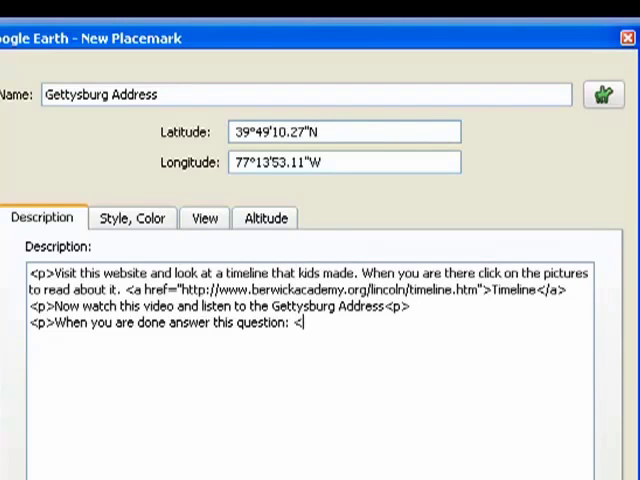
pyautogui.write('i>')
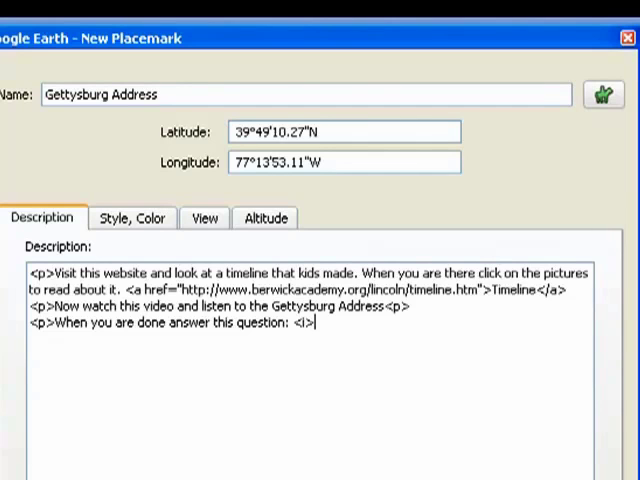
pyautogui.write('Abraham Lincoln thought that "all men are created equal." Why id it important that we treat everyone equally?')
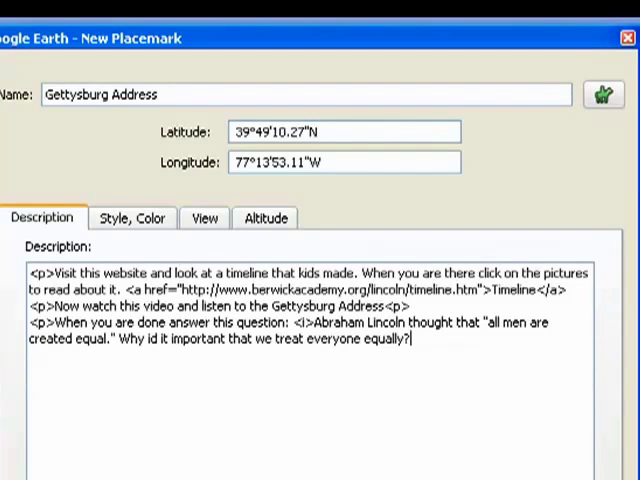
pyautogui.write('<i')
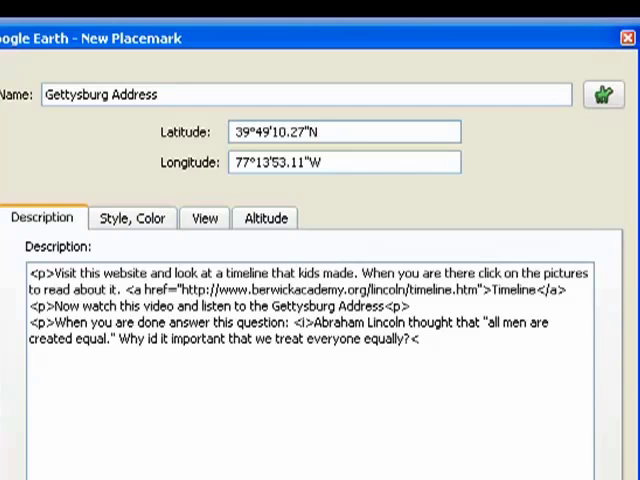
pyautogui.write('</i>')
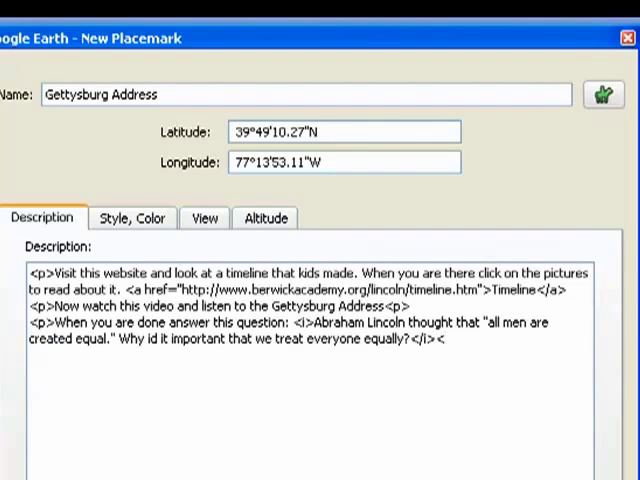
pyautogui.write('<p>')
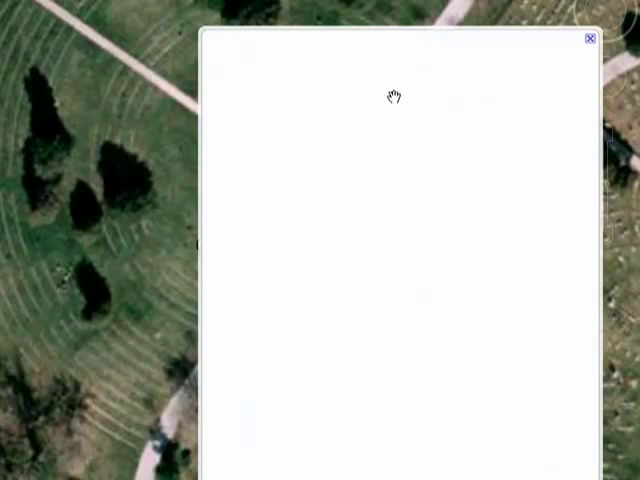
pyautogui.moveTo(396, 104)
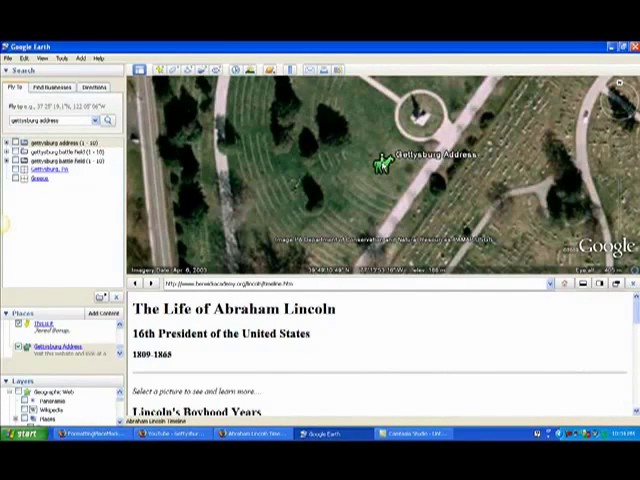
# Reopen the Gettysburg Address placemark's Properties from its right-click menu
pyautogui.rightClick(384, 166)
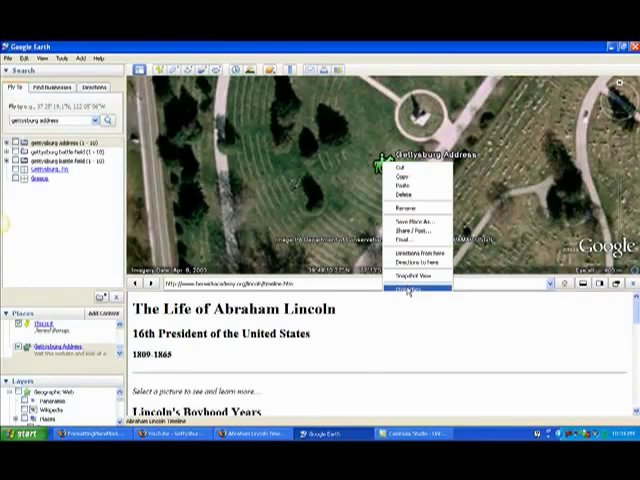
pyautogui.click(408, 288)
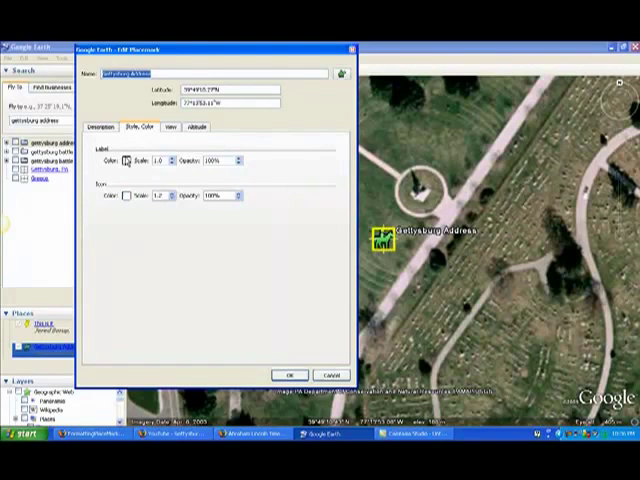
# Set the placemark's Label Color to red in the Style, Color settings
pyautogui.click(128, 160)
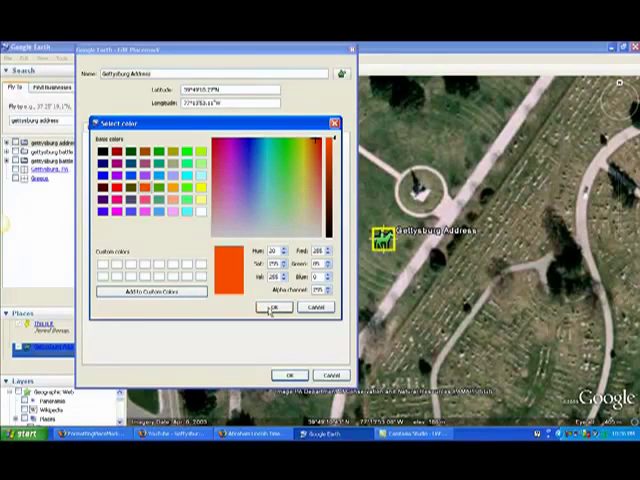
pyautogui.click(262, 308)
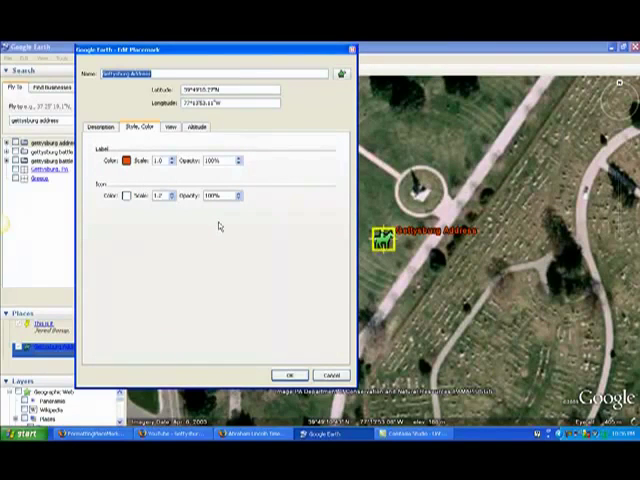
pyautogui.moveTo(198, 168)
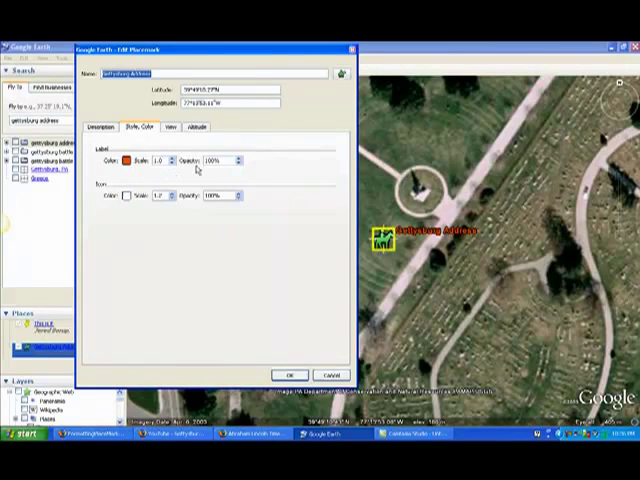